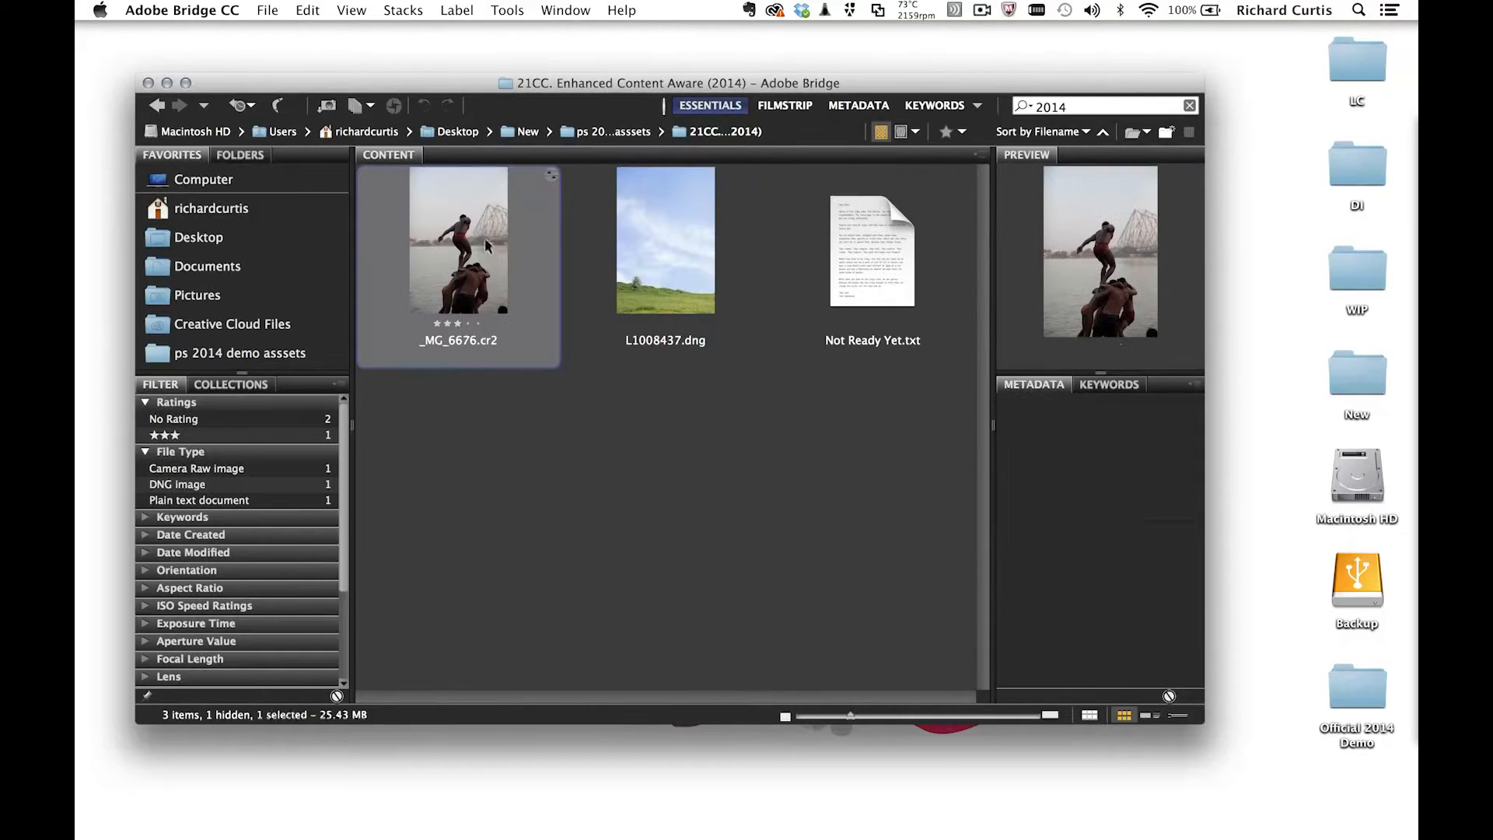
Open _MG_6676.cr2 from Bridge with Adobe Photoshop CC via the context menu.
{"action": "right_click", "coordinate": [457, 243]}
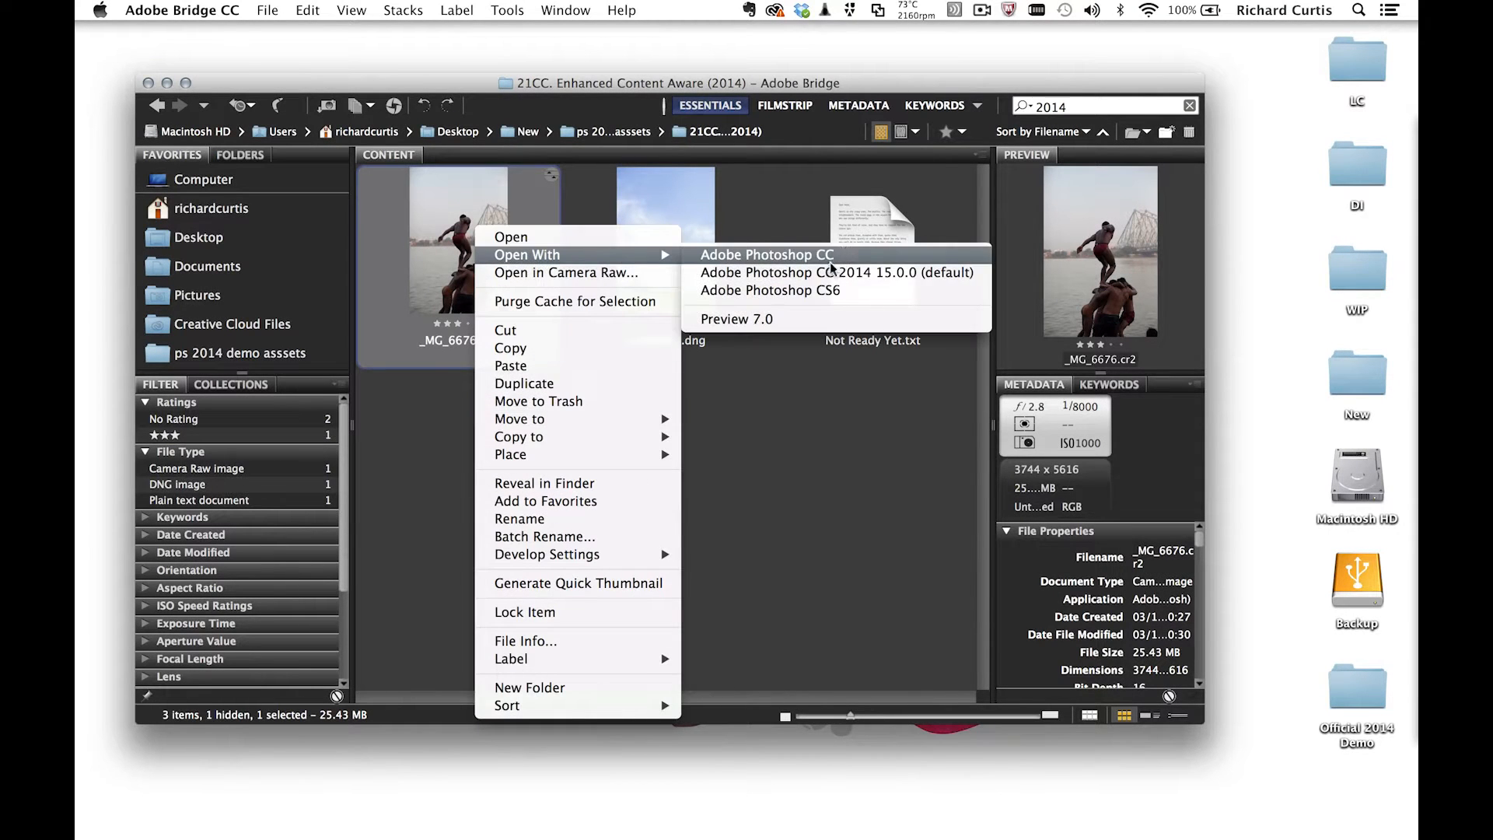
{"action": "left_click", "coordinate": [835, 272]}
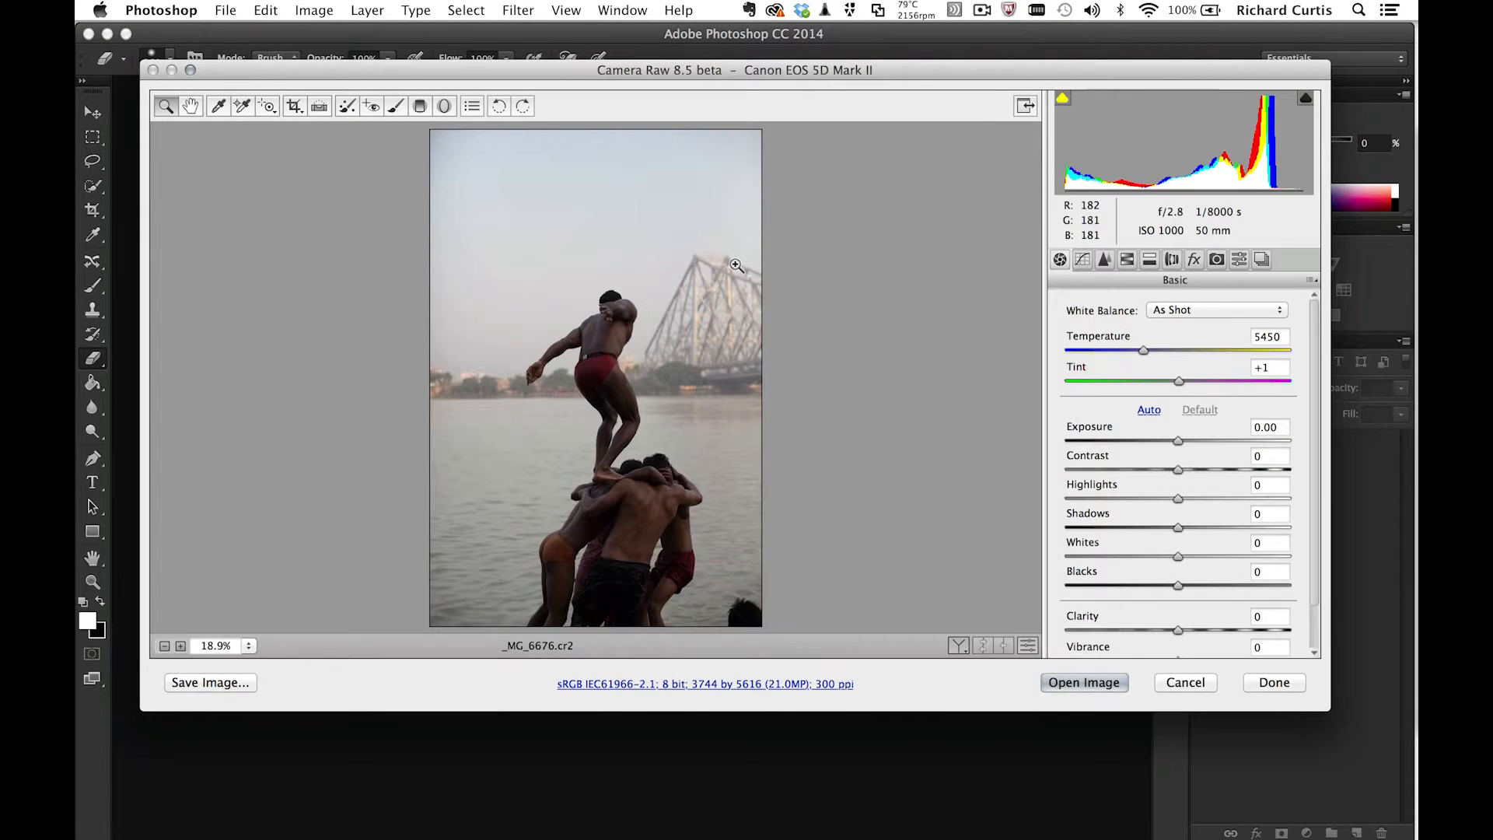
{"action": "mouse_move", "coordinate": [1093, 543]}
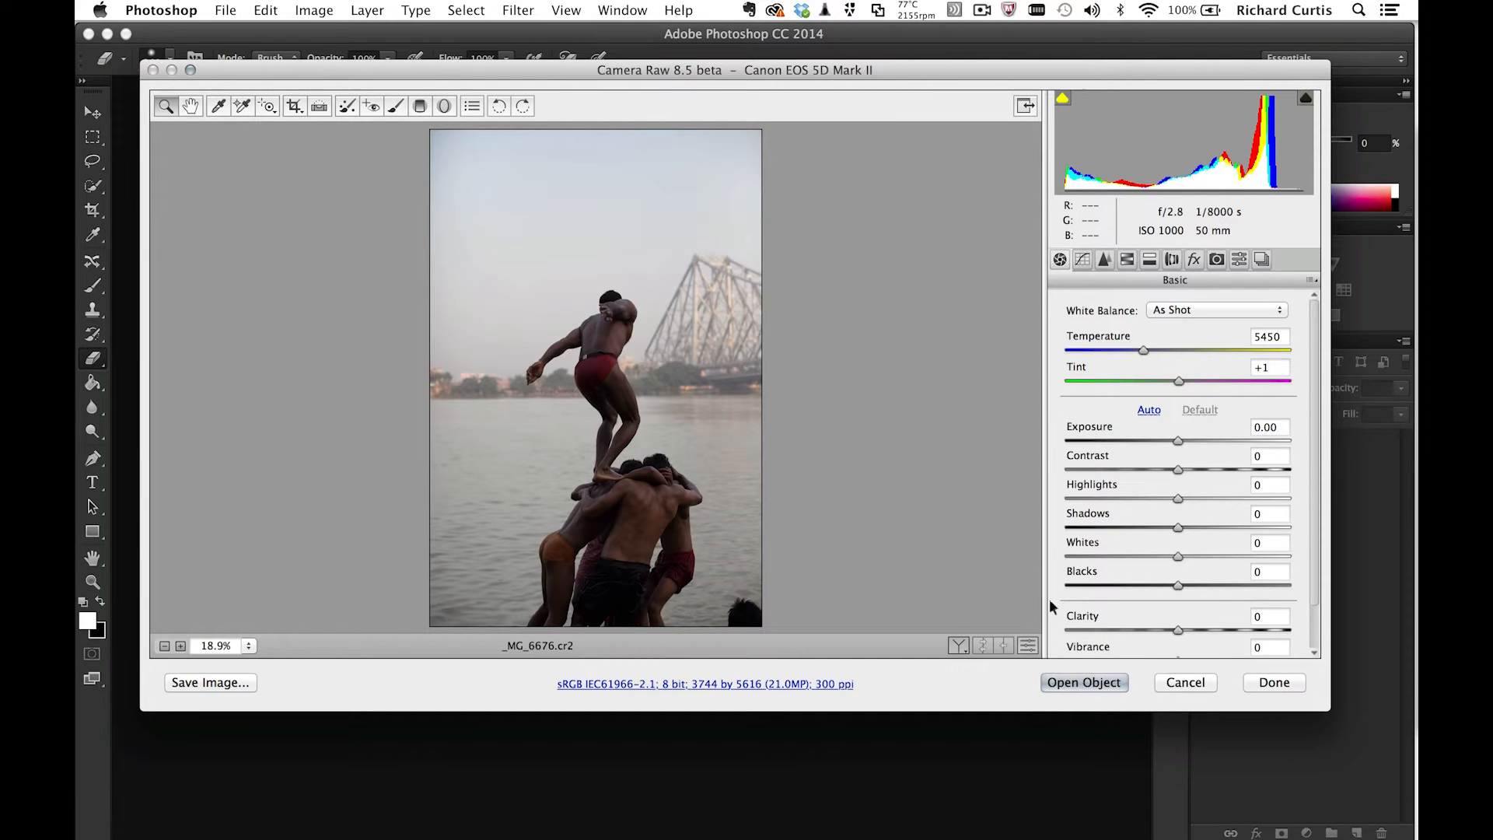
Use Open Object in Camera Raw so _MG_6676 lands as a Smart Object layer.
{"action": "left_click", "coordinate": [1084, 681]}
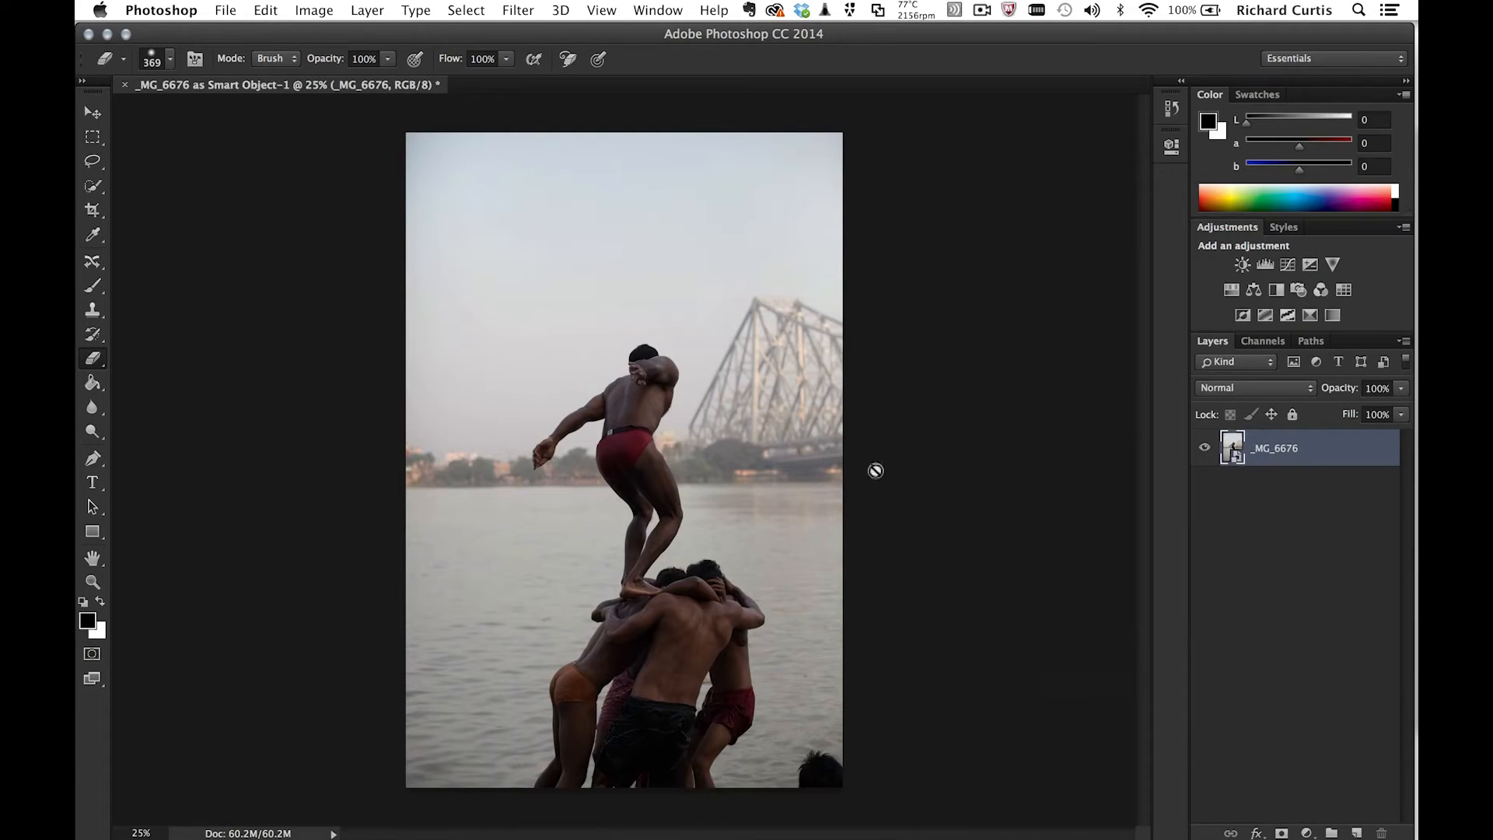
{"action": "mouse_move", "coordinate": [850, 487]}
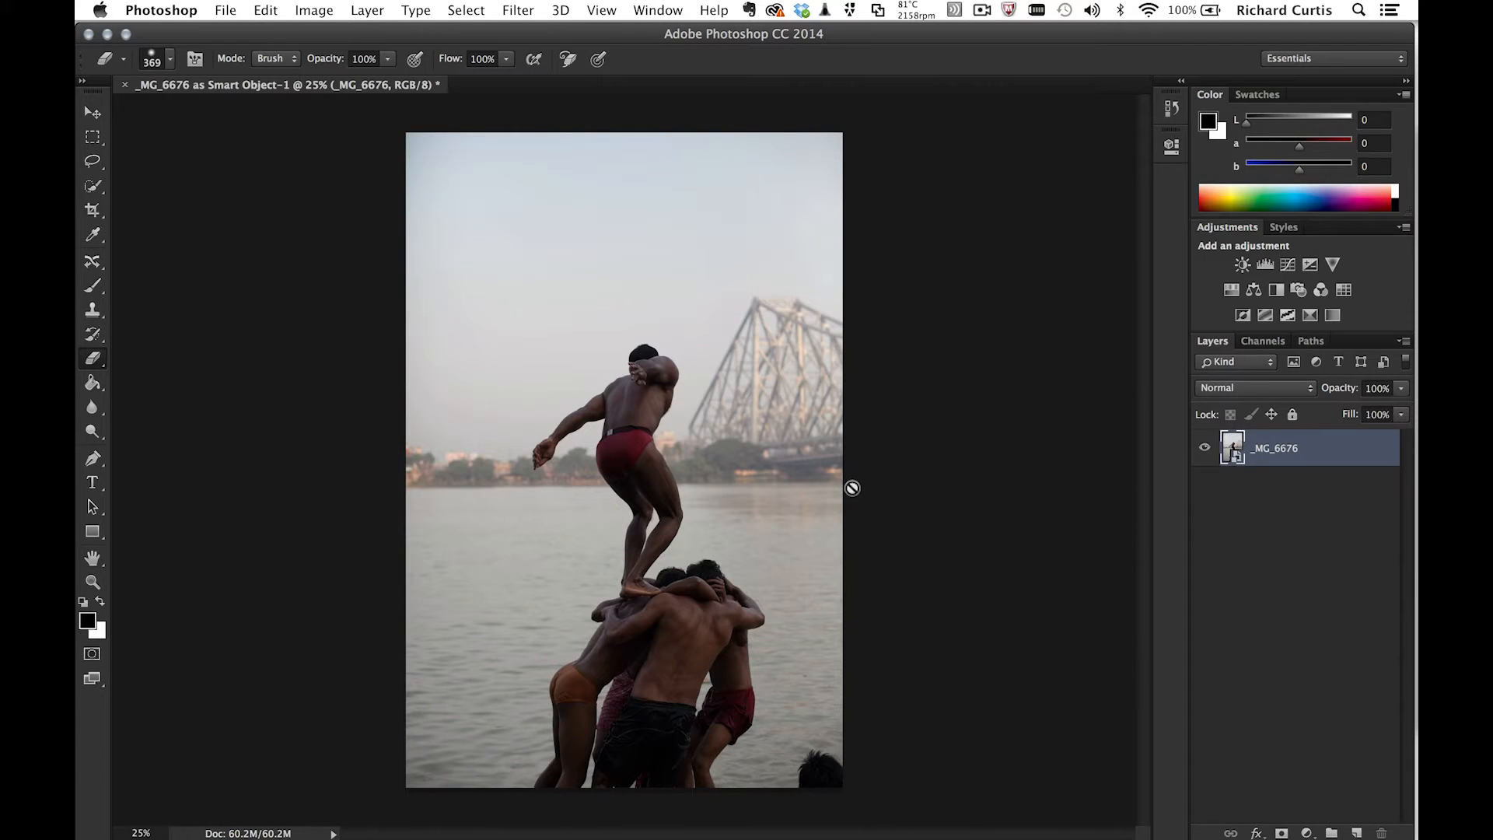